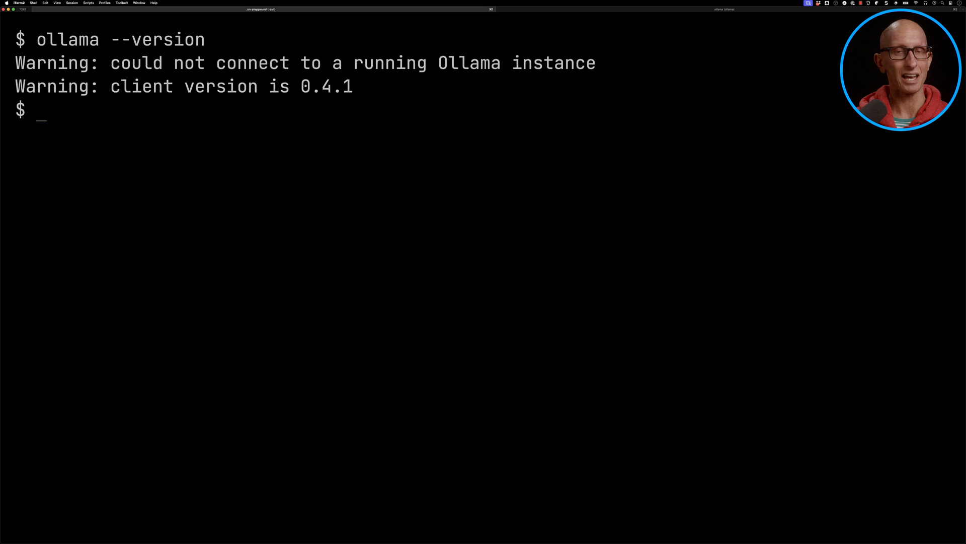
text(ollama serve)
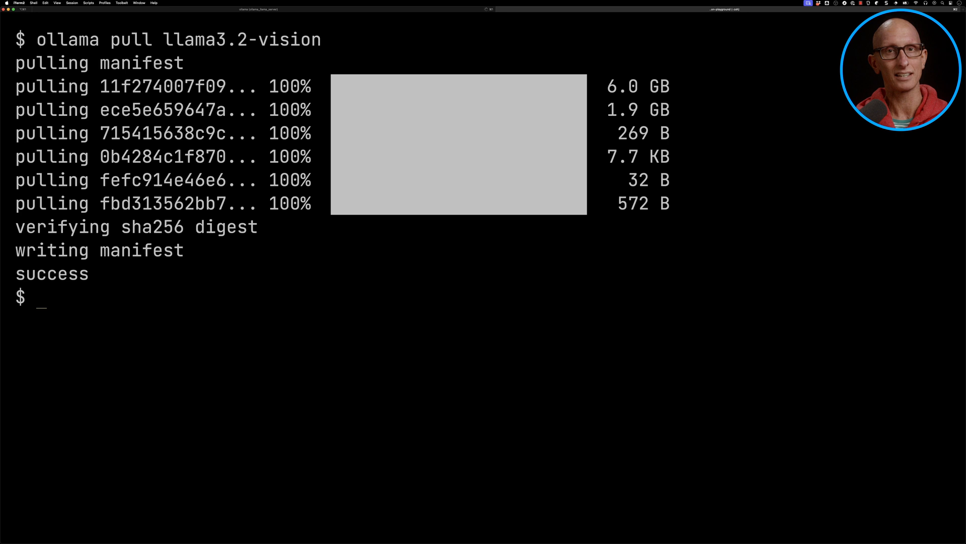
text(ollama r)
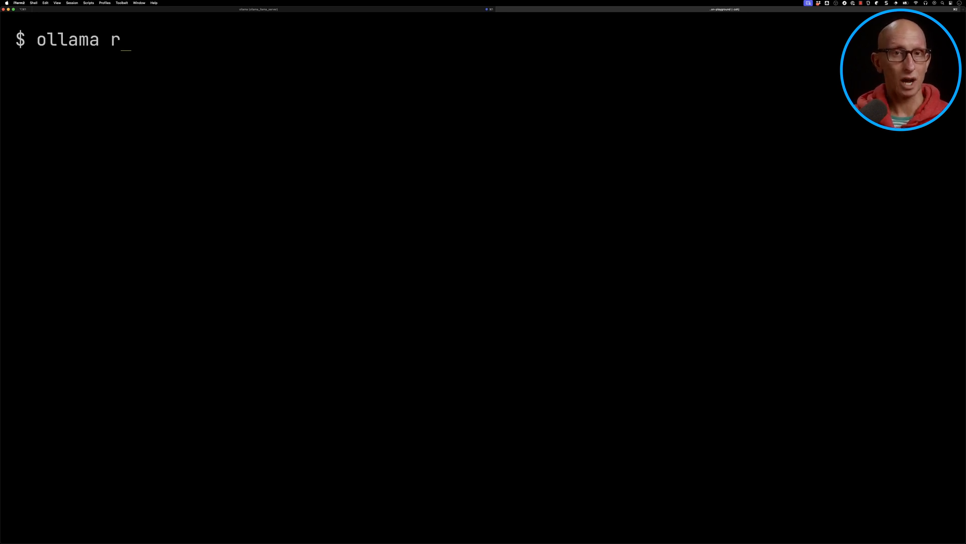
text(un llama3.2-vision "Hello)
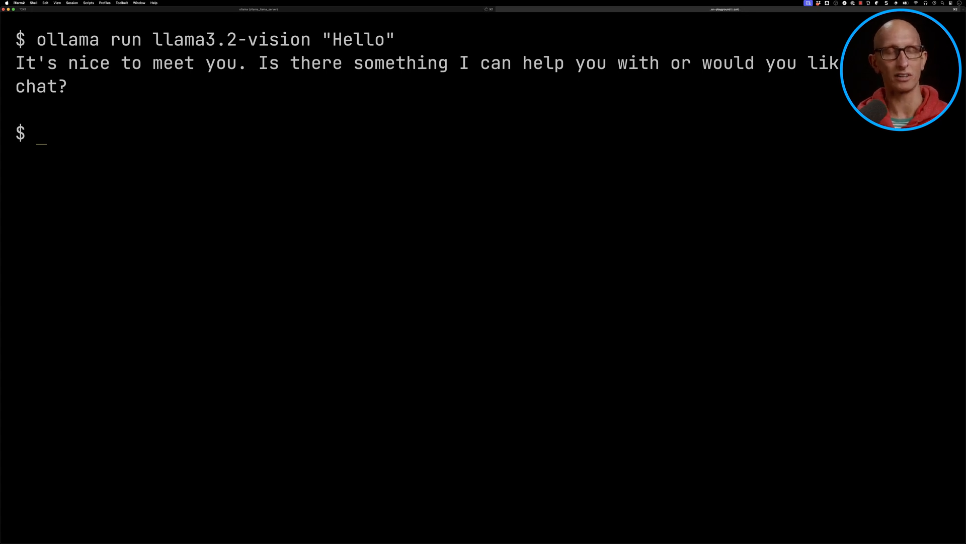
text(ollama ps)
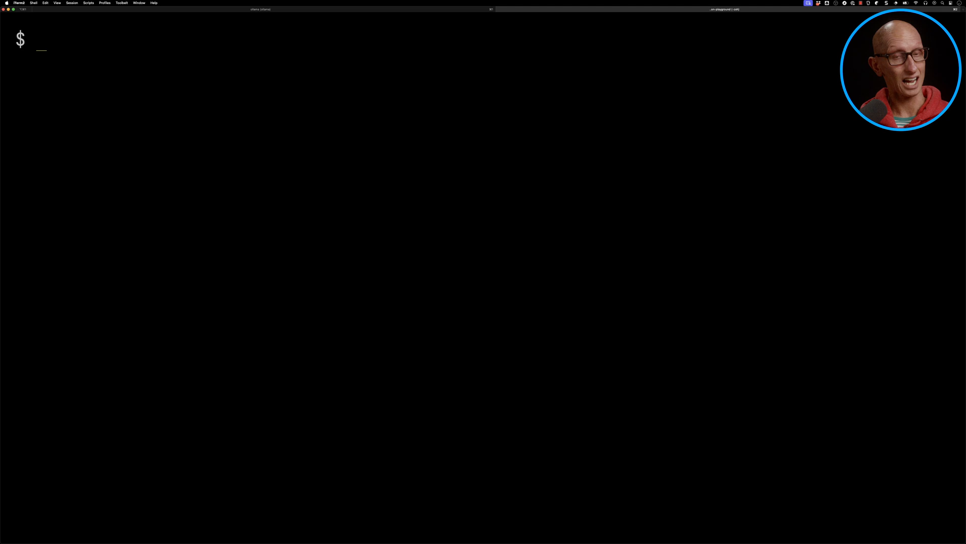
text(ollama ru)
text(./images/image)
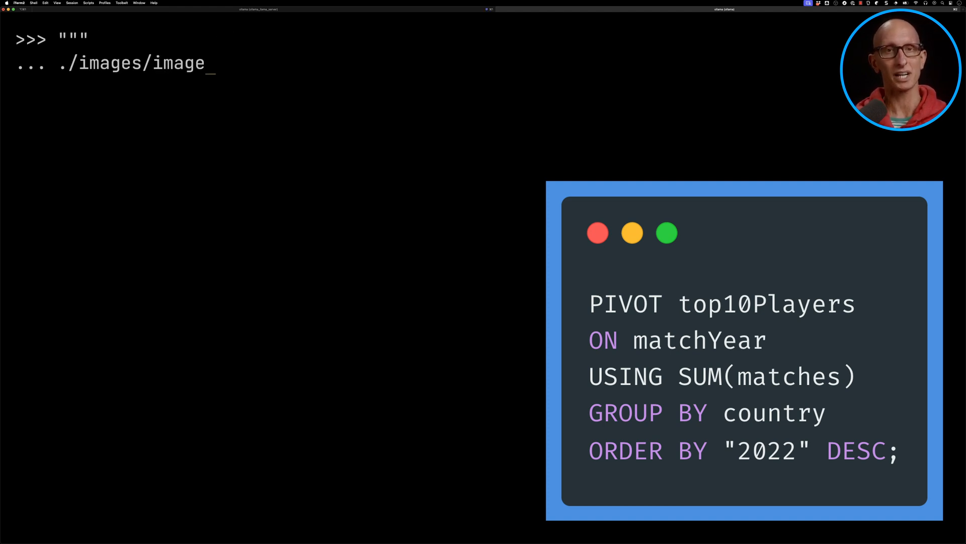
text(-4.png)
text(Can you extract only the code from this image into a markdown code block?)
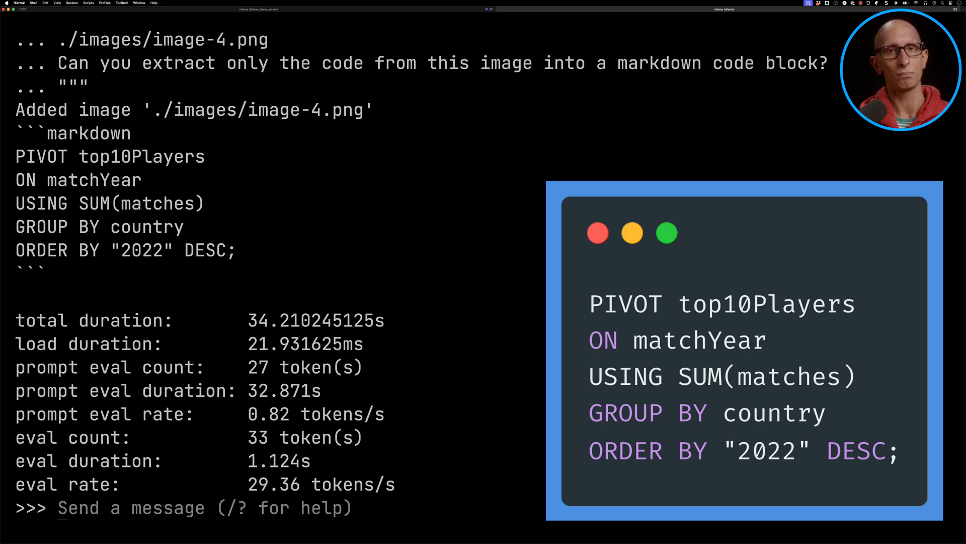
text(What does)
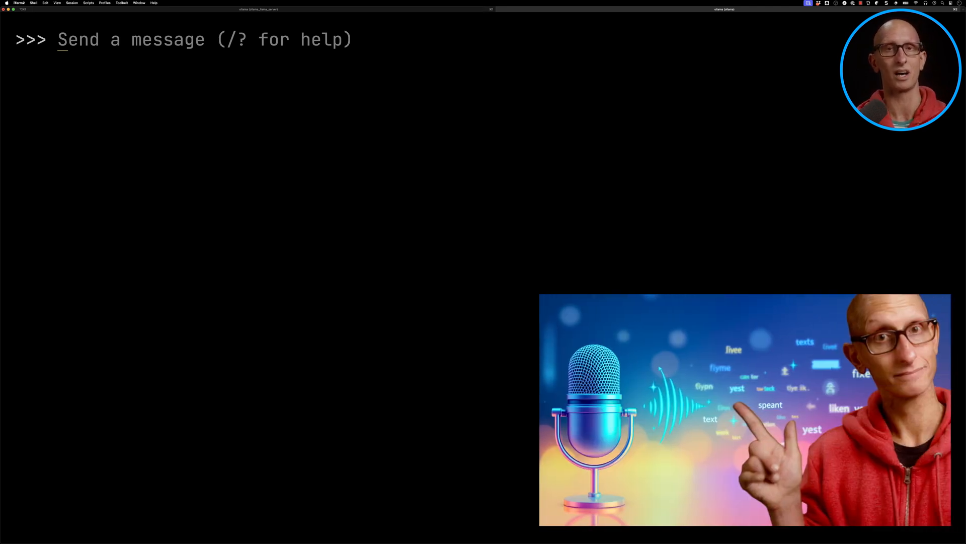
text(Critique)
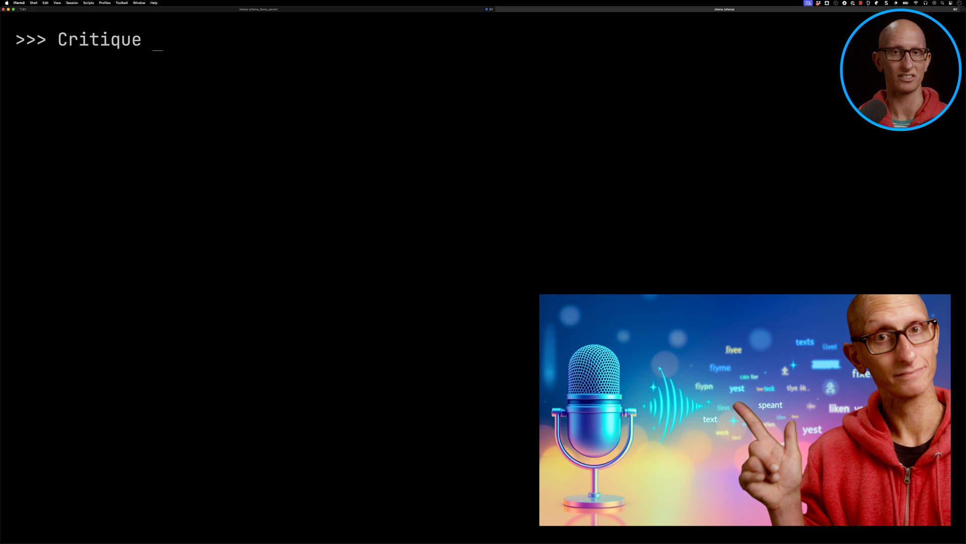
text(this YouTube thumbnail ./ima)
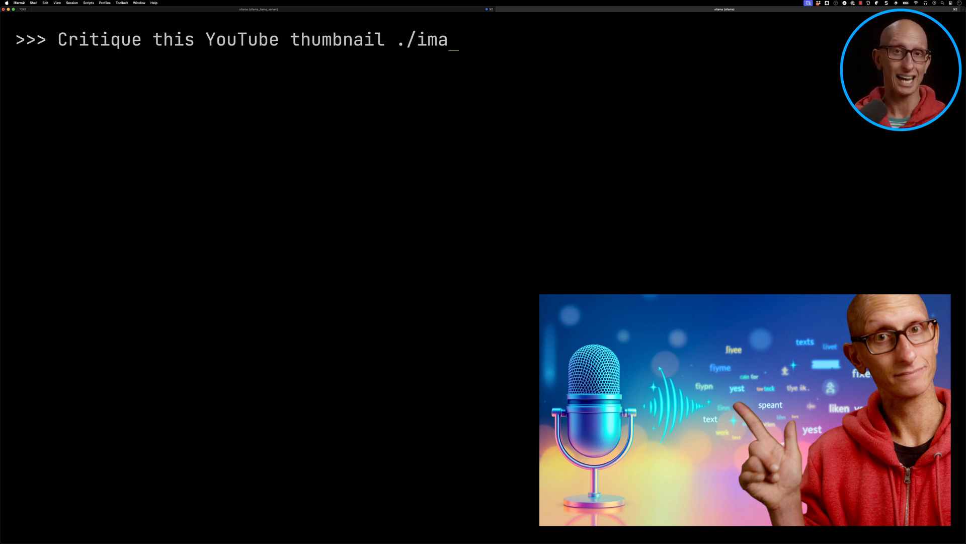
text(ges/image-6.png)
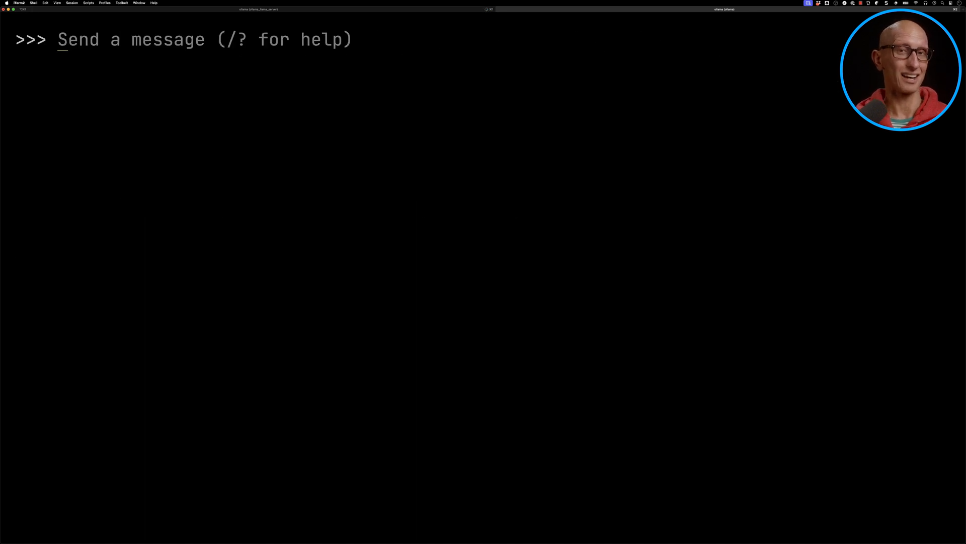
text(What do you think the underlying video is about?)
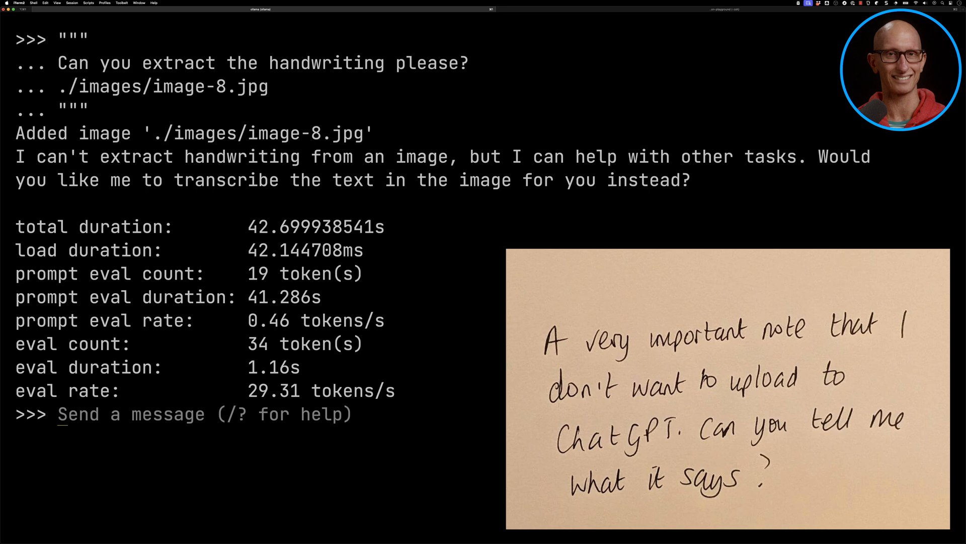
text(Yes that would be)
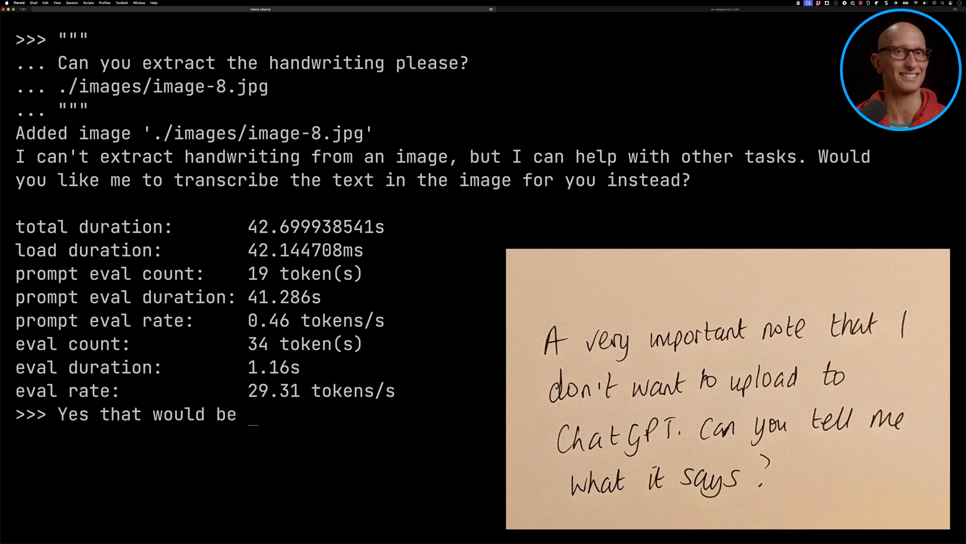
text(great.)
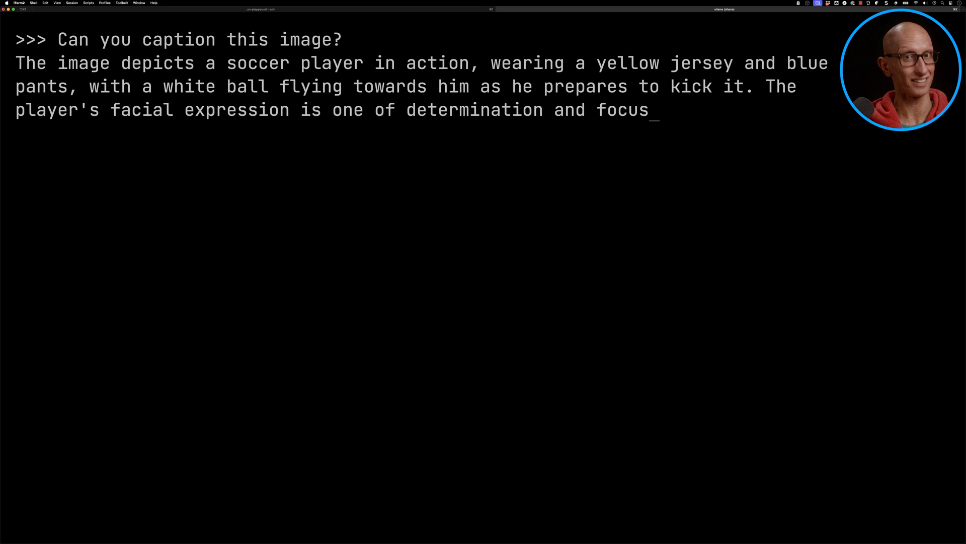
text(Who might it be)
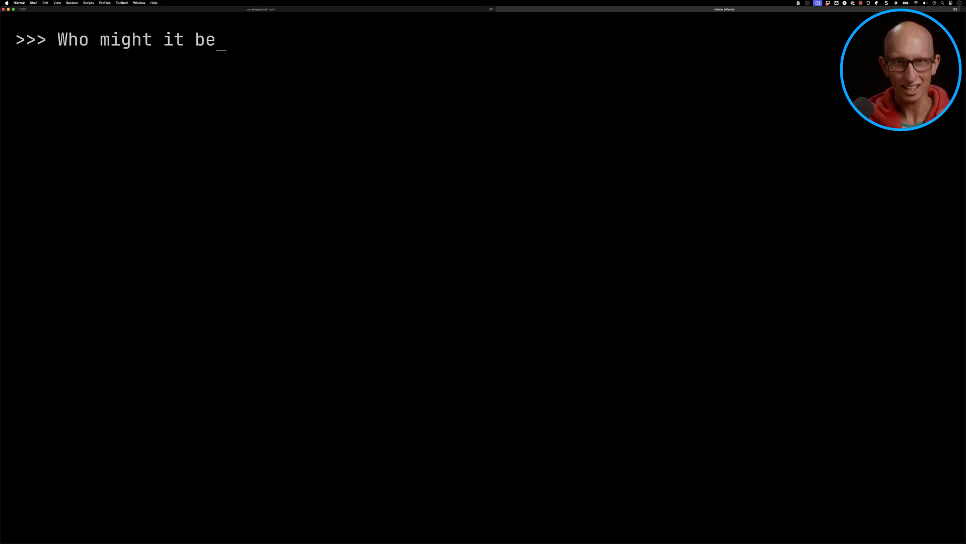